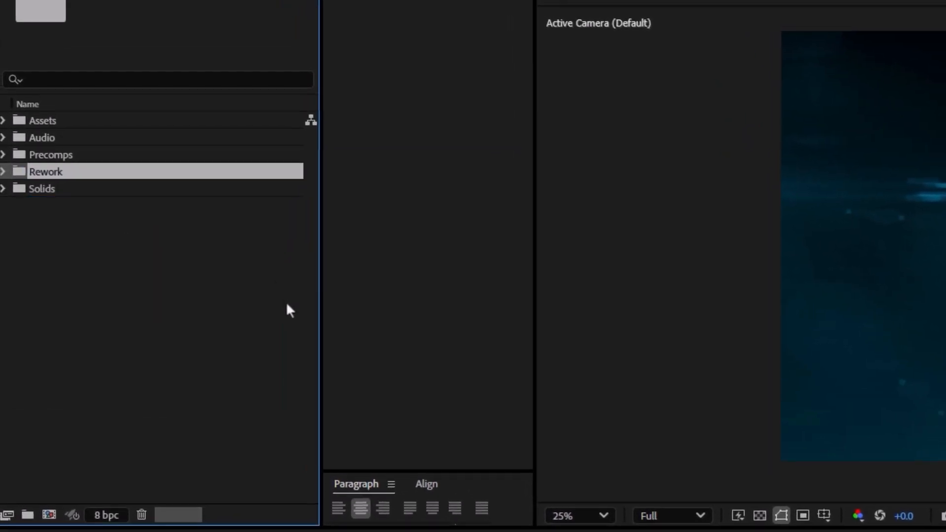
Step: Create a new 1080×1920, 24 fps composition named Main from the Project panel
right_click(289, 309)
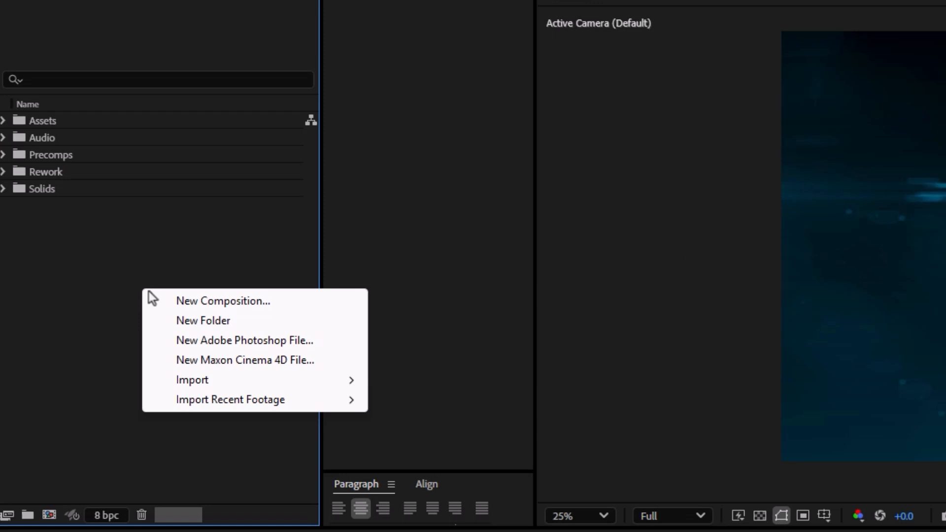
left_click(222, 300)
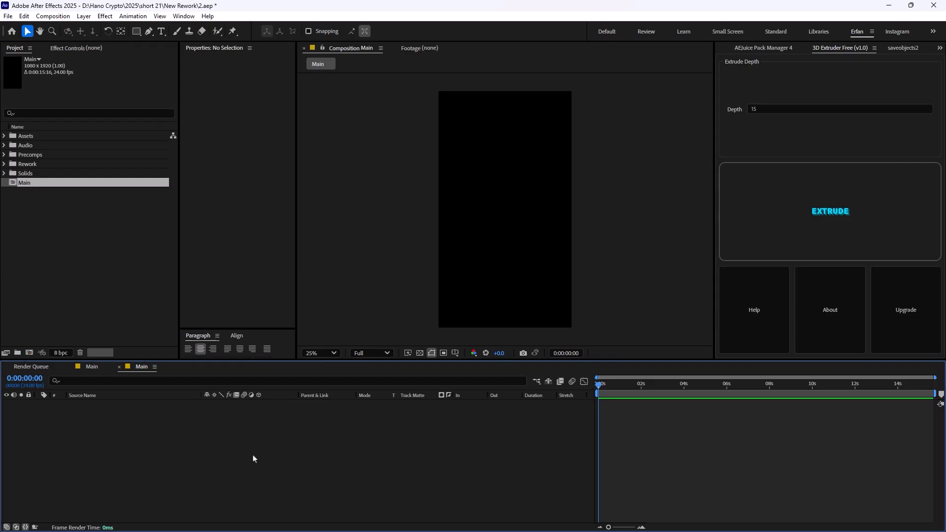
Step: Add Rocket and Foreground/Characters to Main and ease the characters' downward slide in the speed graph
left_click(3, 136)
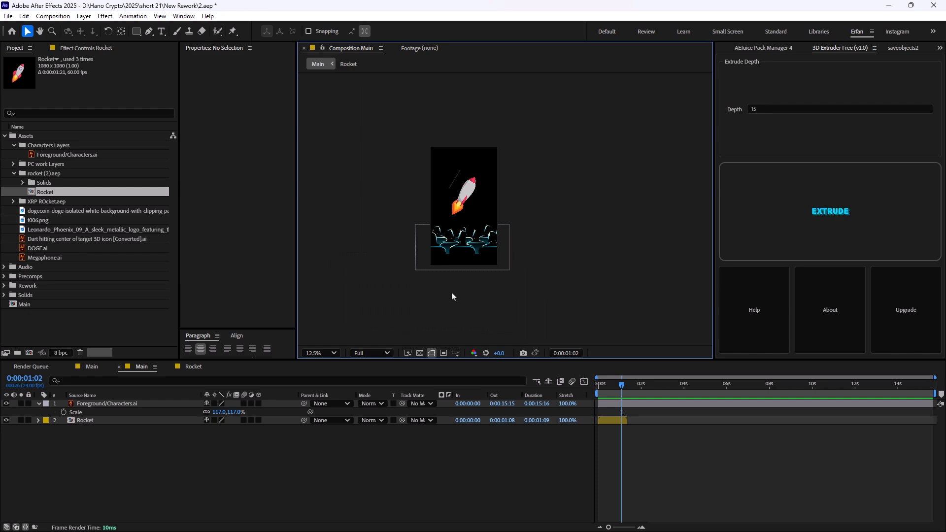
left_click(107, 403)
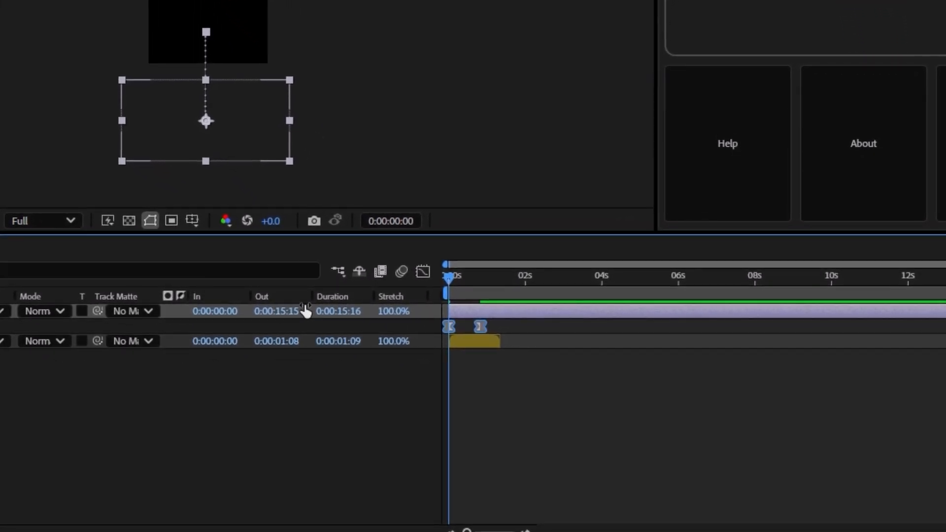
left_click(422, 271)
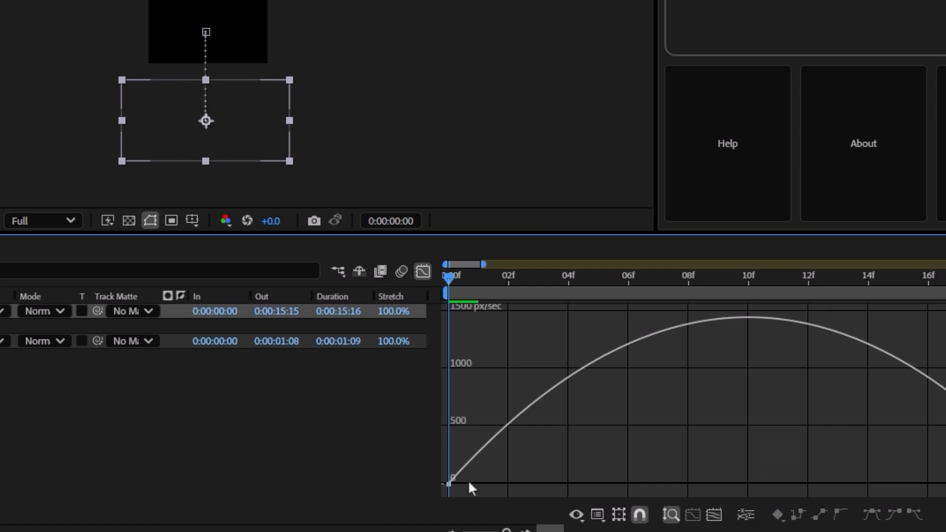
left_click_drag(458, 485, 633, 486)
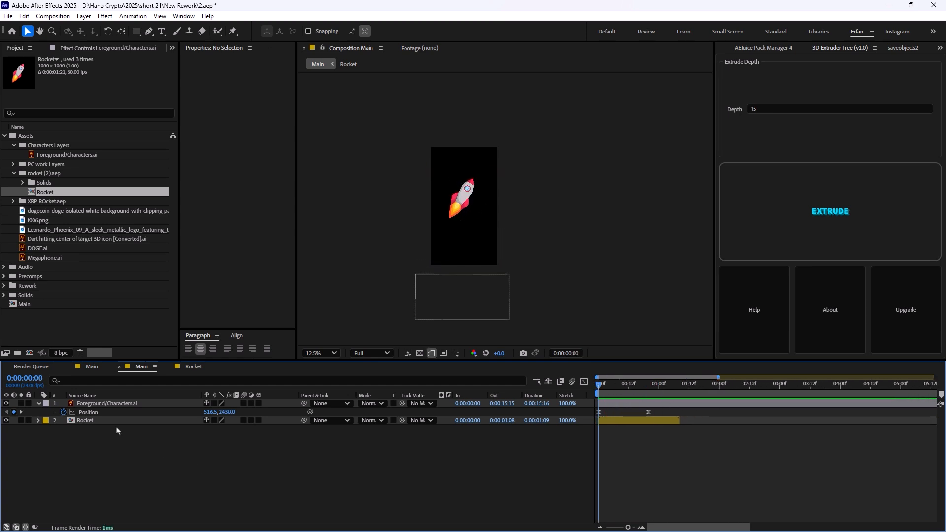
Step: Rotate the Rocket layer to −26° via its Rotation property
left_click(84, 421)
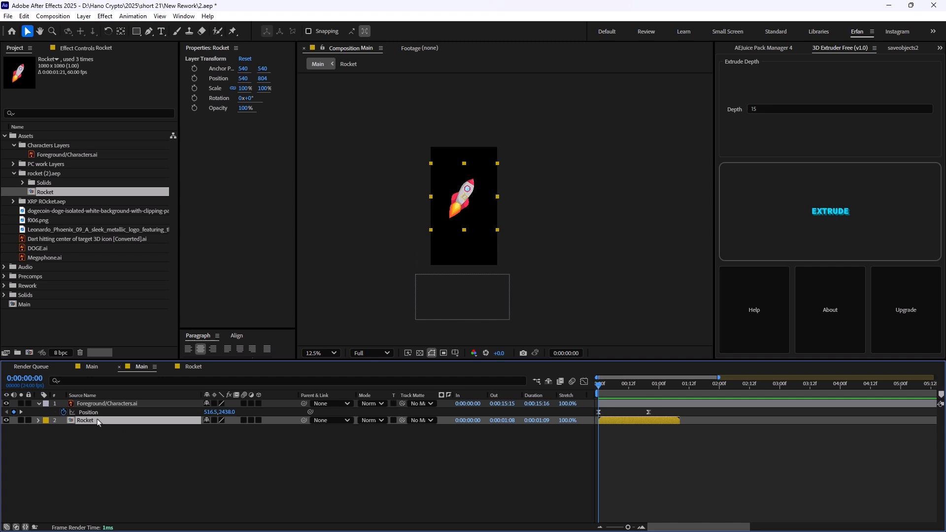
left_click(38, 420)
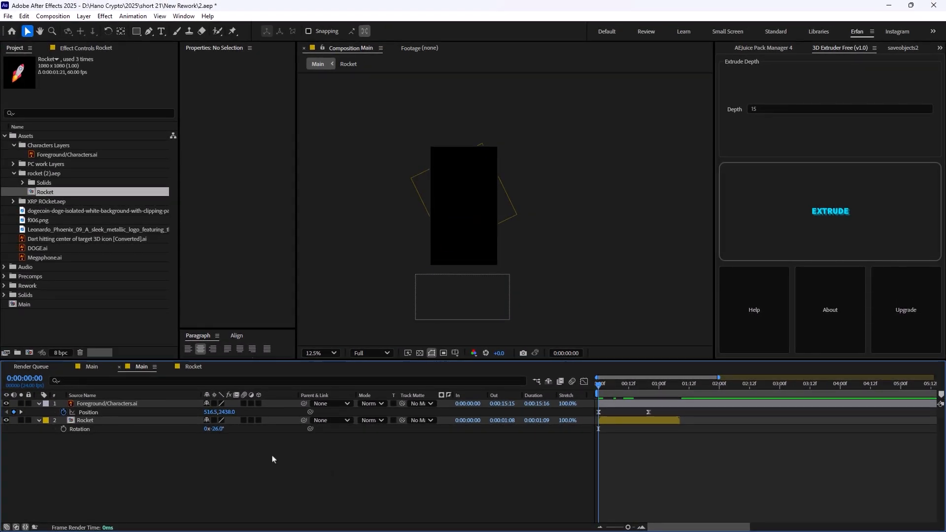
Step: Add Camera 1 to Main with default camera settings
right_click(272, 458)
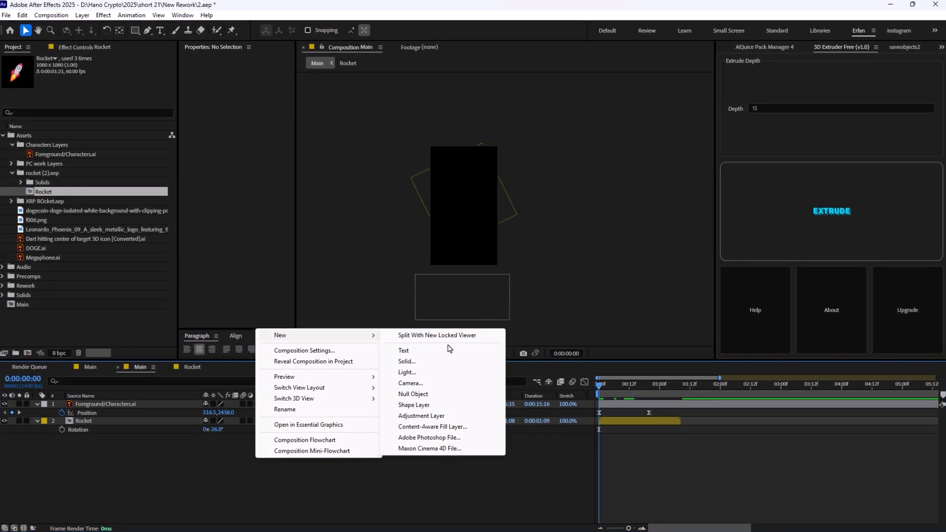
left_click(410, 383)
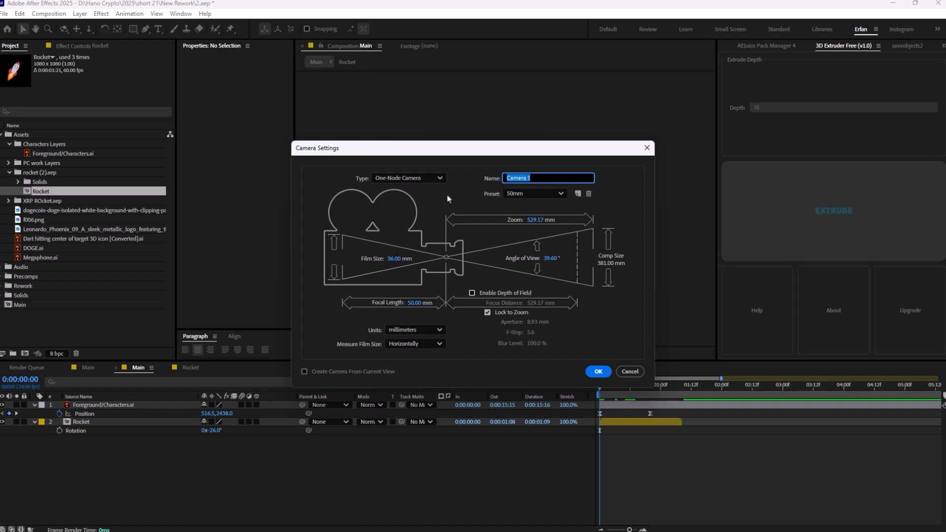
left_click(597, 372)
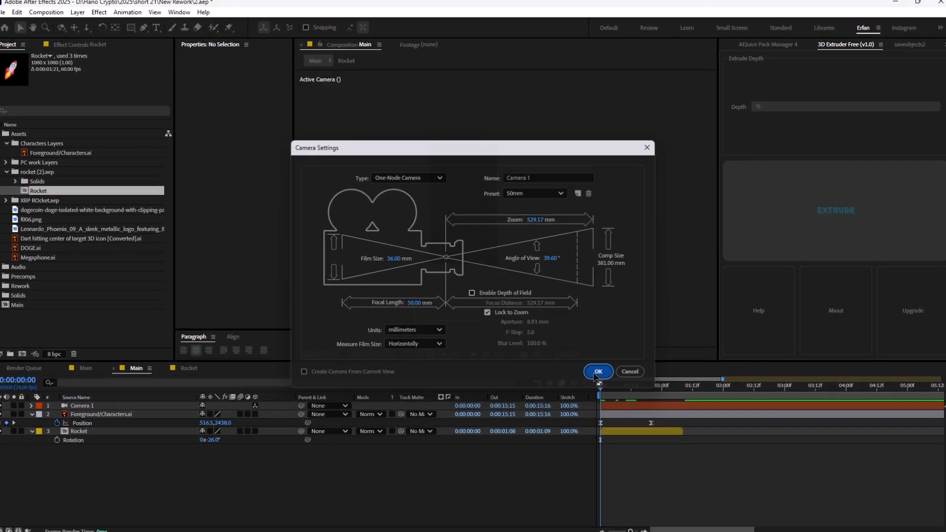
left_click(597, 372)
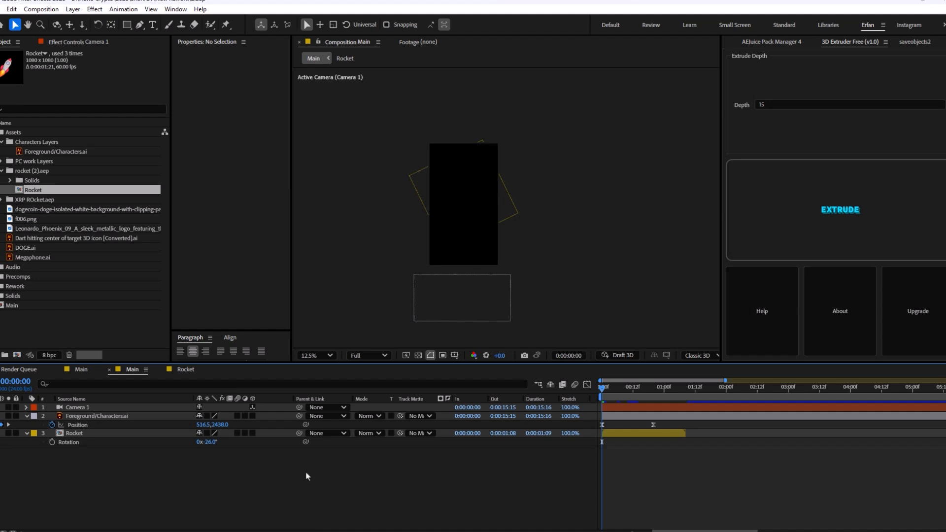
Step: Add a null to drive the camera, then duplicate Rocket and offset it to start after the first
right_click(305, 475)
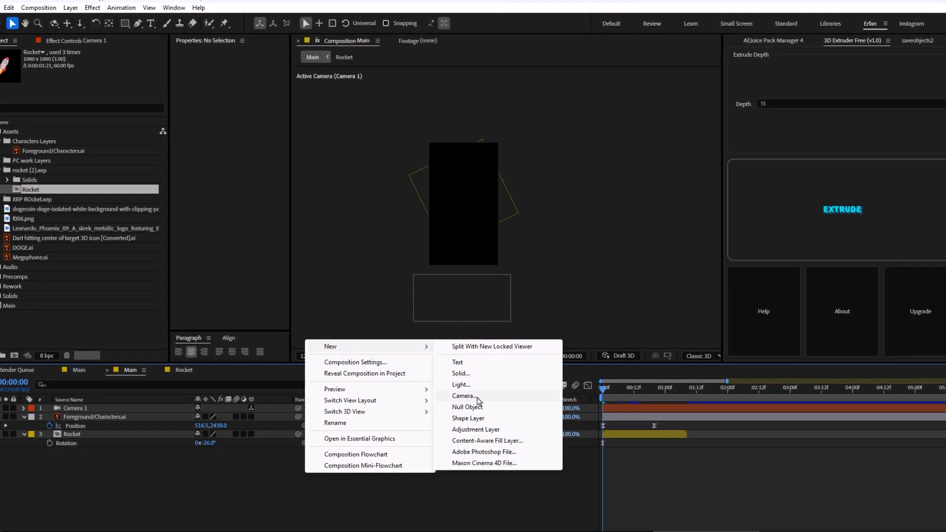
left_click(467, 406)
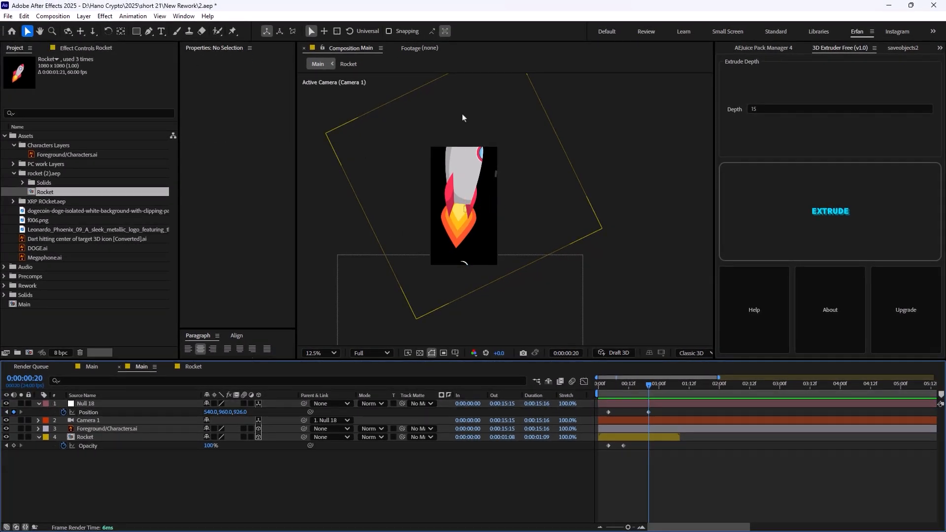
mouse_move(95, 446)
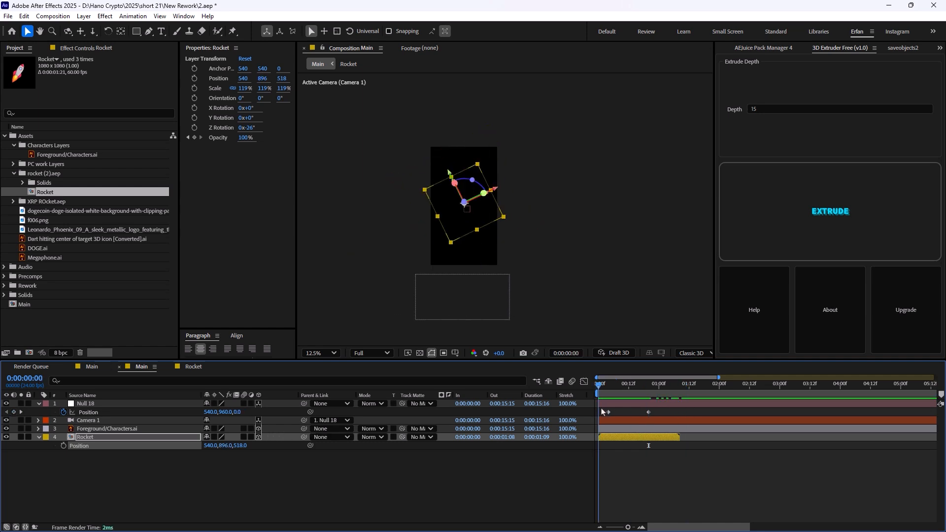
left_click(86, 404)
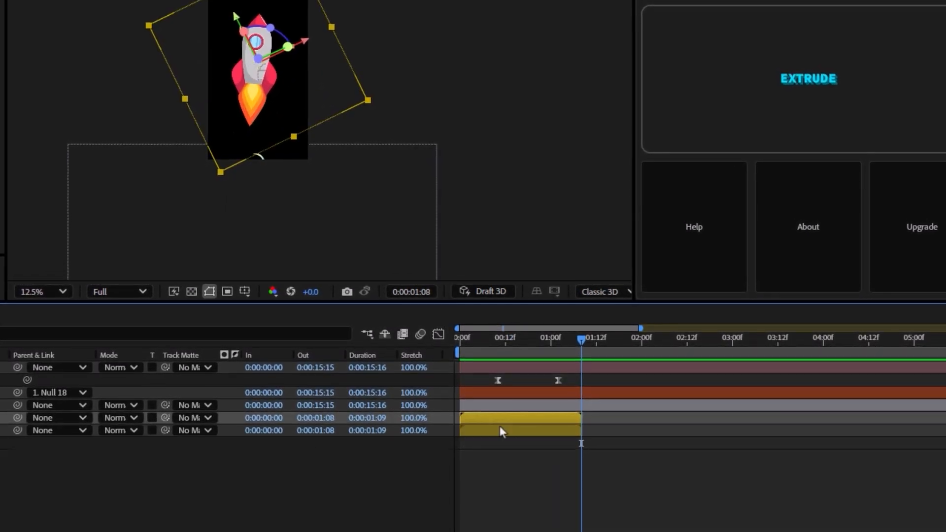
left_click_drag(519, 418, 645, 420)
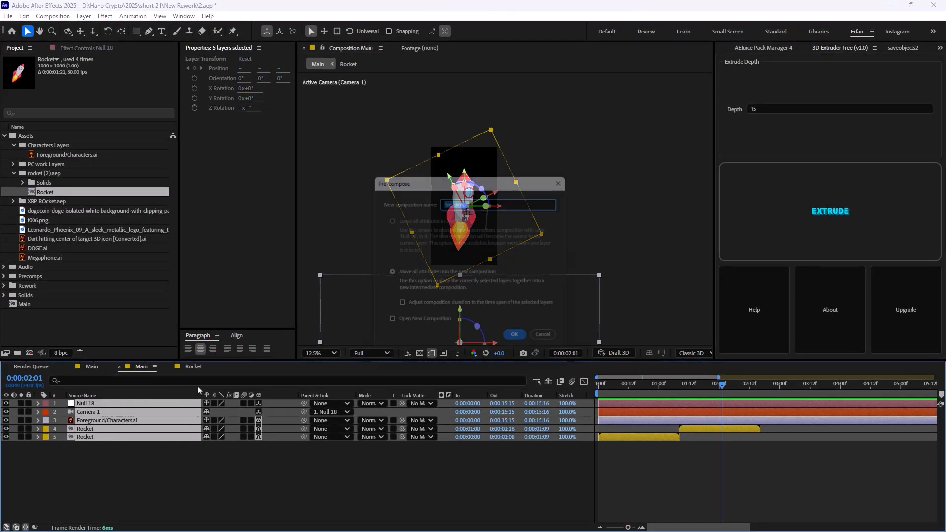
Step: Precompose the five rocket-scene layers into SC_001, moving all attributes
type("SC_")
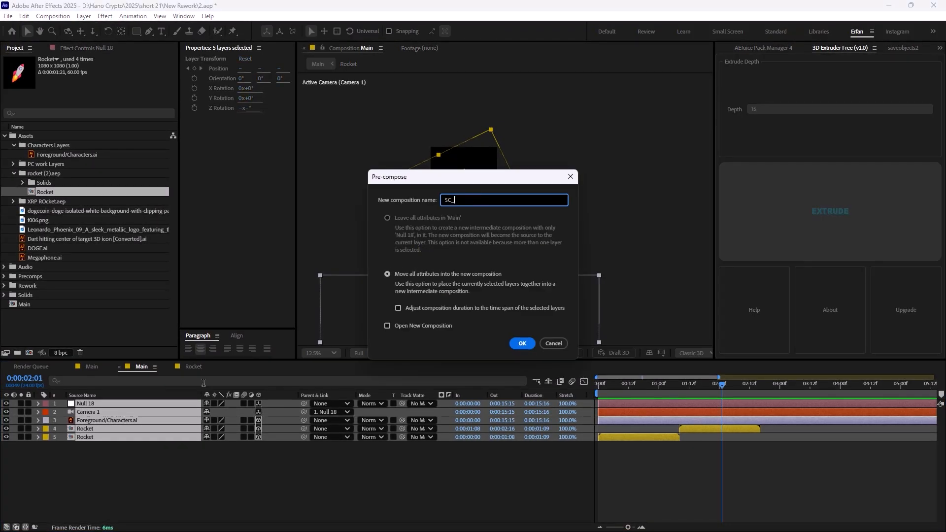
left_click(521, 343)
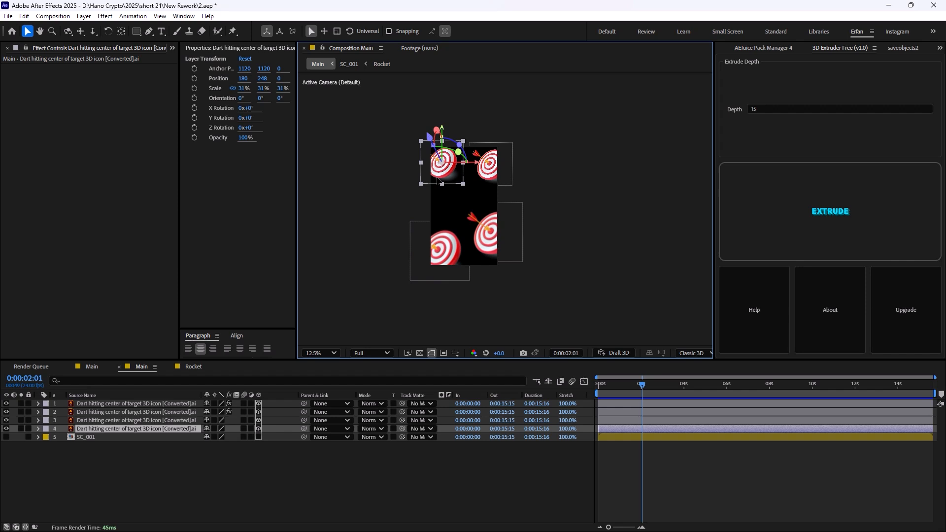
Step: Start keyframing the Orientation of a 31%-scaled dart-target layer
left_click(38, 428)
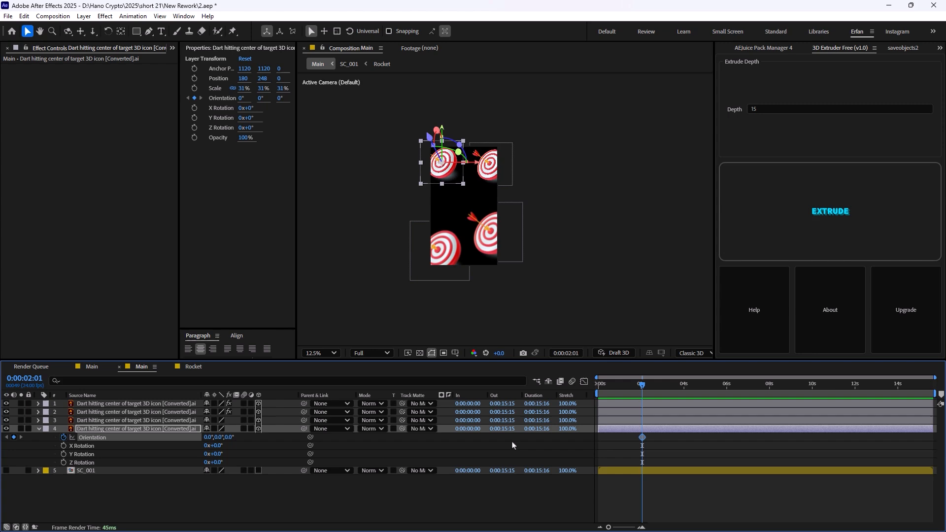
left_click(678, 398)
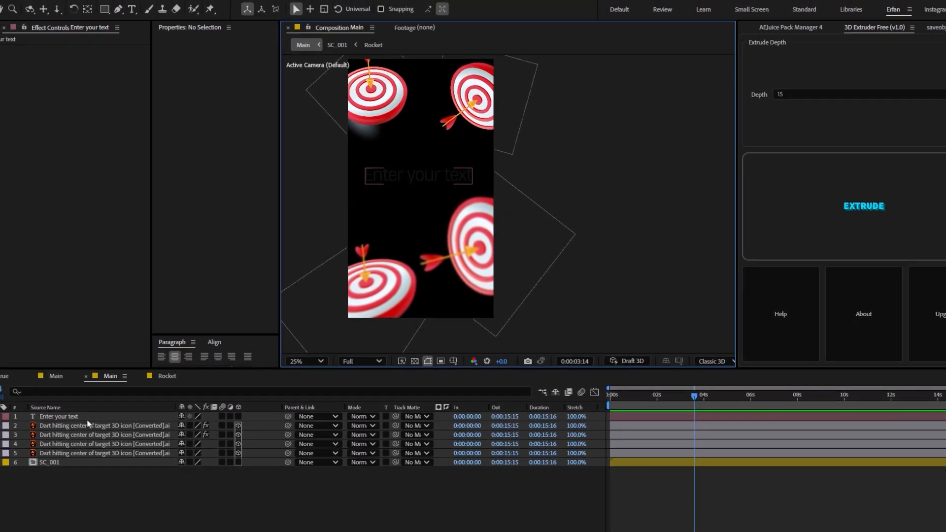
Step: Select the Enter your text layer and search 'slide and' in Effects & Presets
left_click(68, 416)
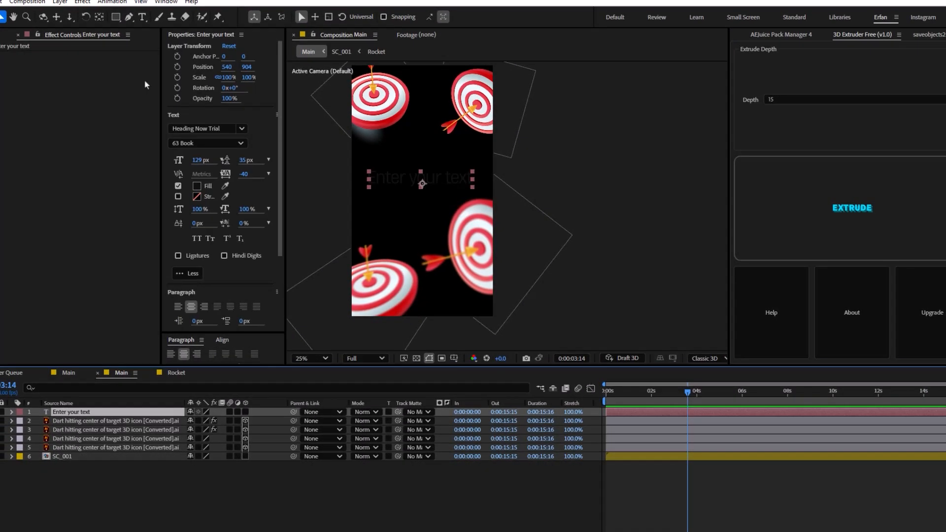
left_click(142, 2)
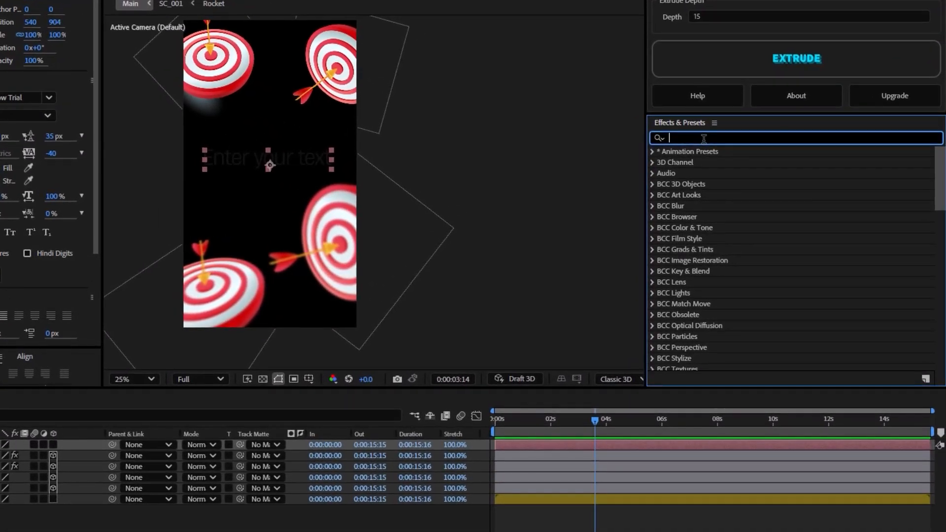
type("slide and")
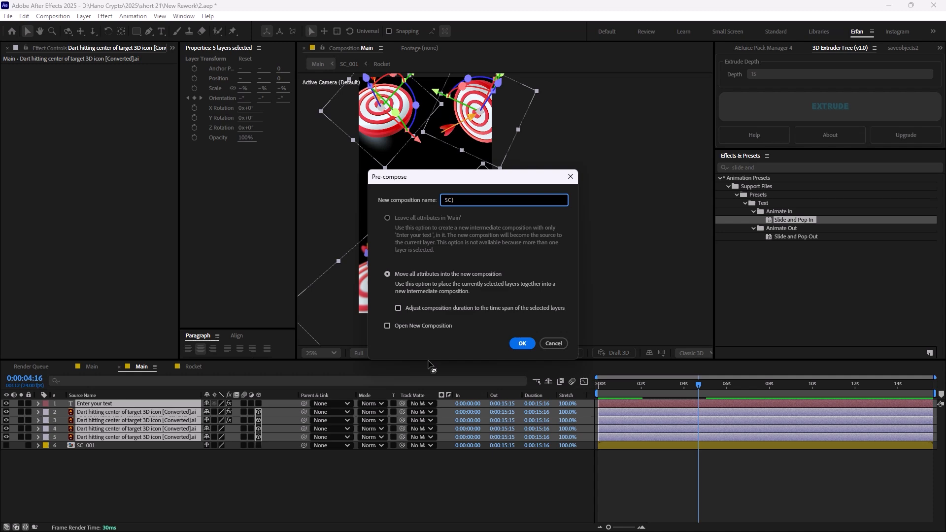
Step: Precompose the text and four target layers into SC_002
type("SC_002")
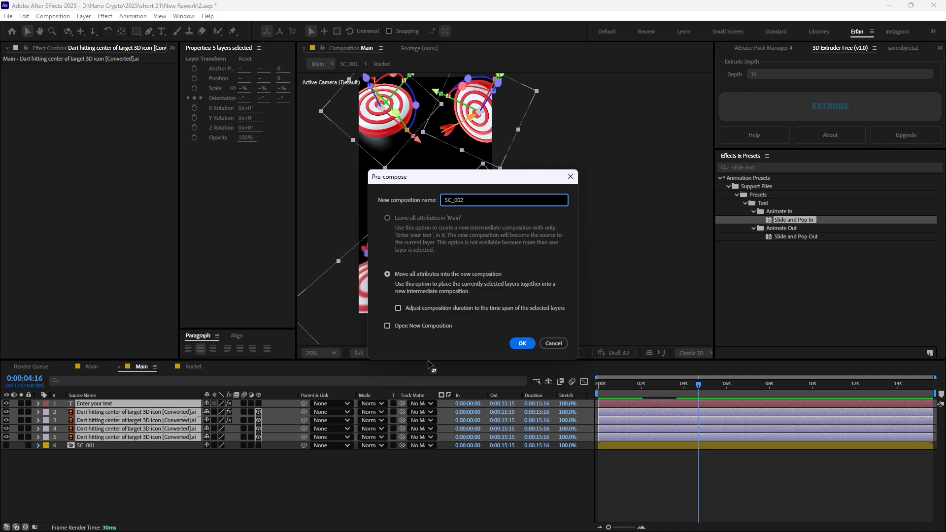
left_click(521, 342)
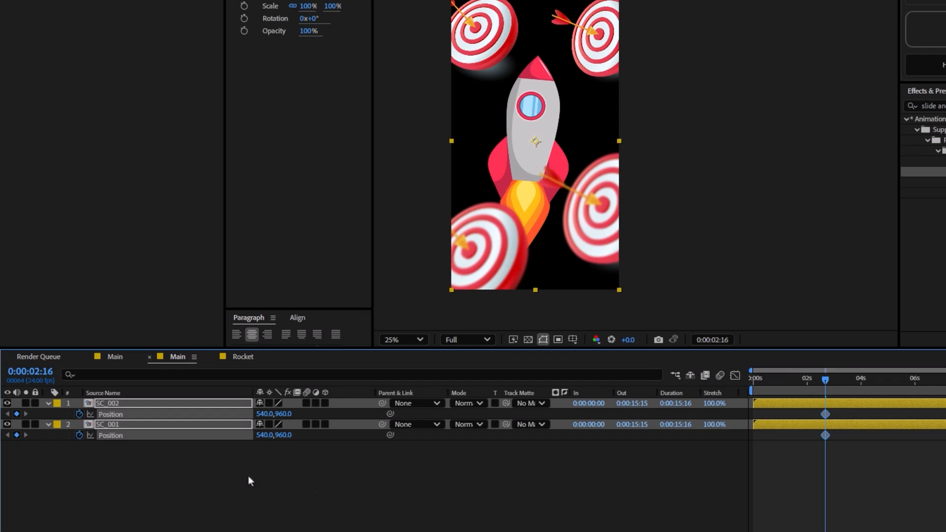
Step: Retime the SC_001/SC_002 slide Position keyframes and apply Easy Ease to them
left_click(833, 420)
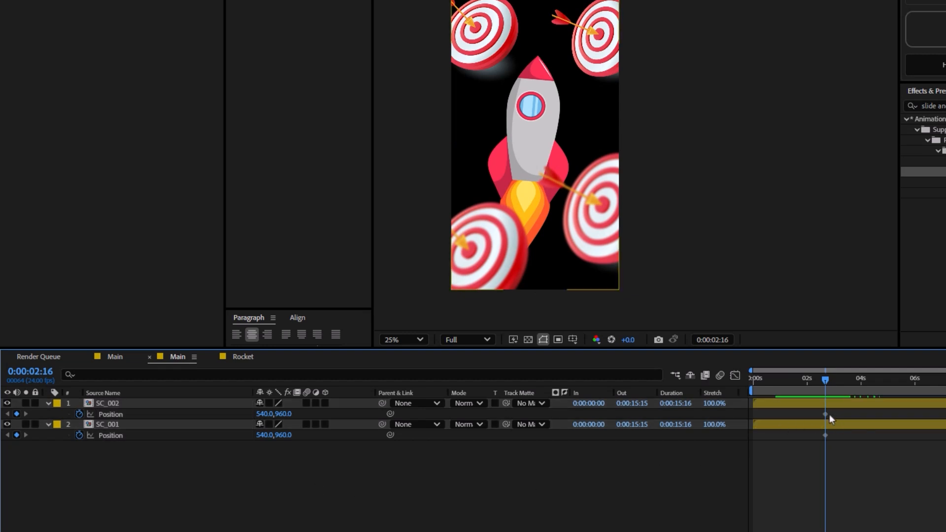
left_click_drag(824, 377, 846, 377)
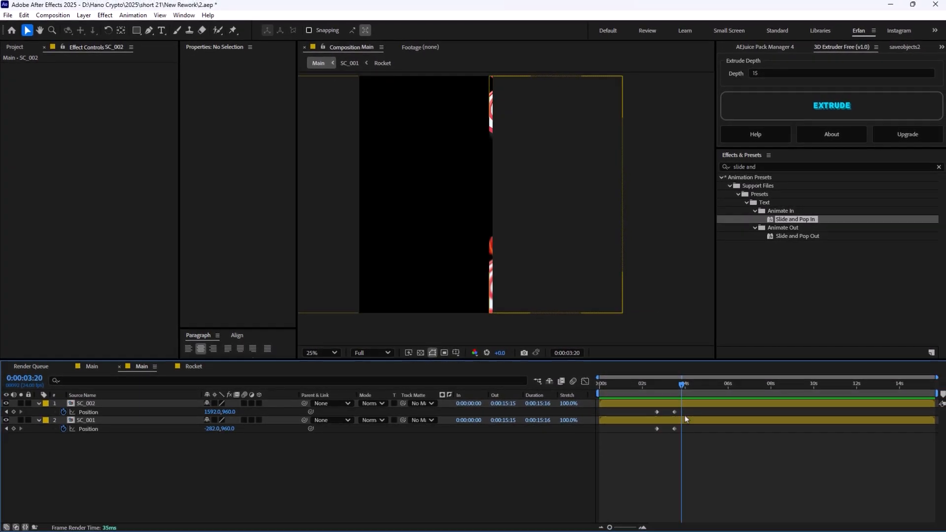
left_click(85, 403)
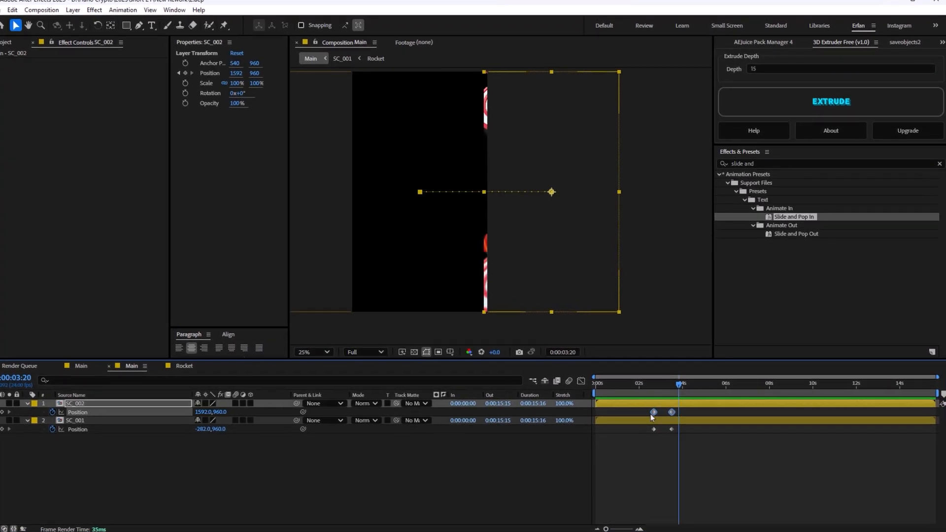
right_click(653, 412)
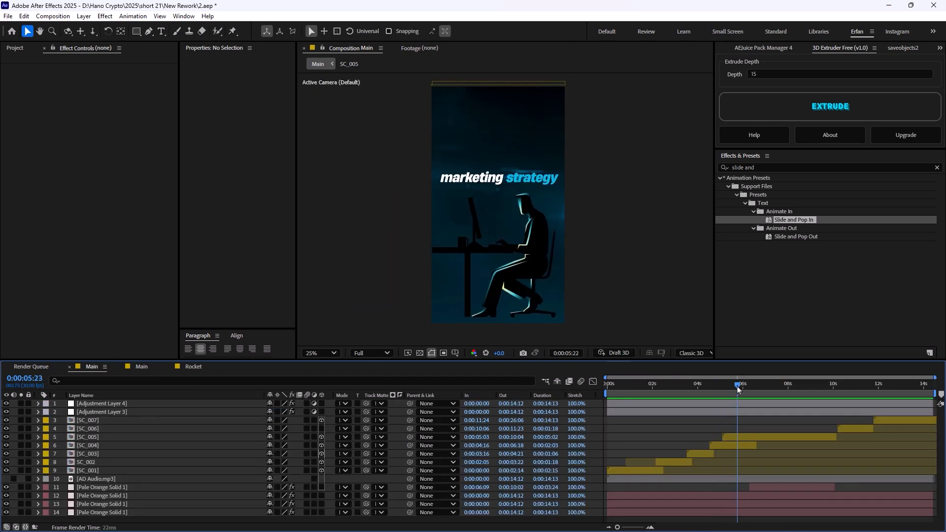
Step: Scrub to the Animated videos scene, return to 0s, and show Pale Orange Solid 1's Gradient Ramp
left_click(783, 388)
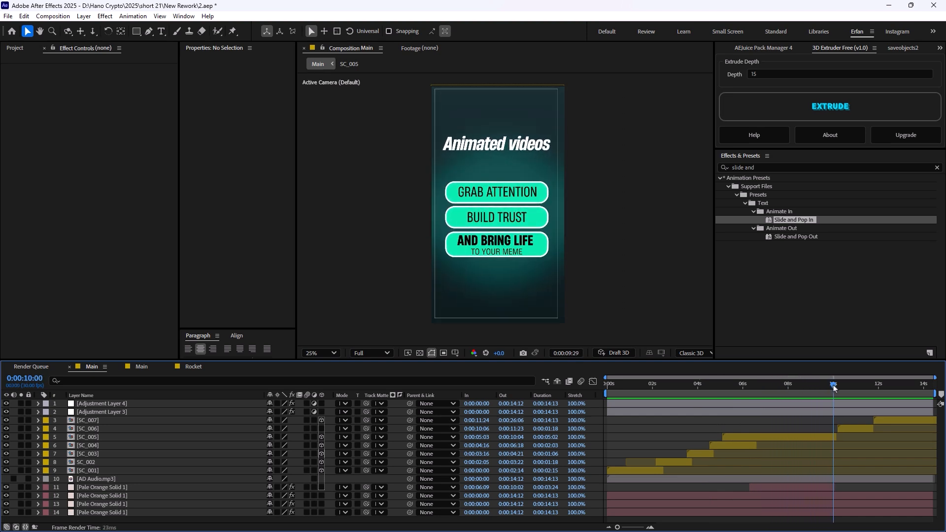
left_click_drag(832, 384, 607, 384)
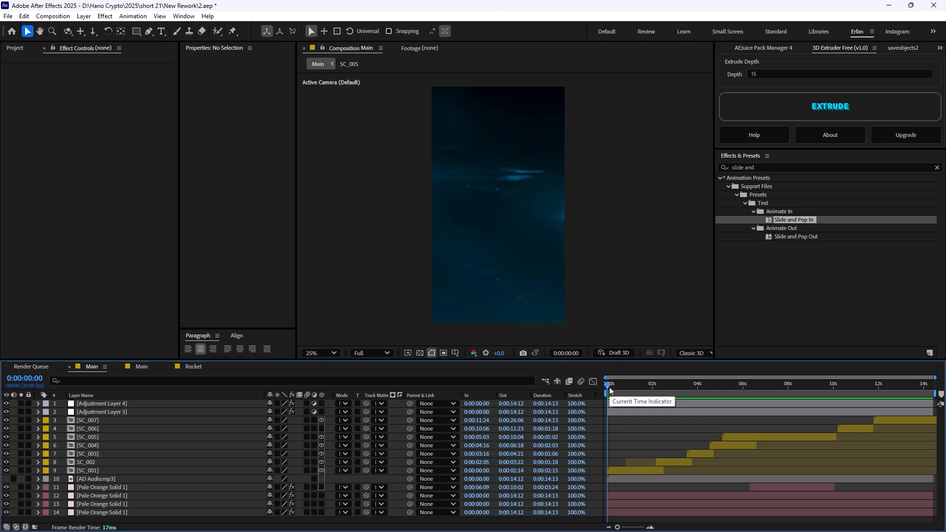
mouse_move(136, 489)
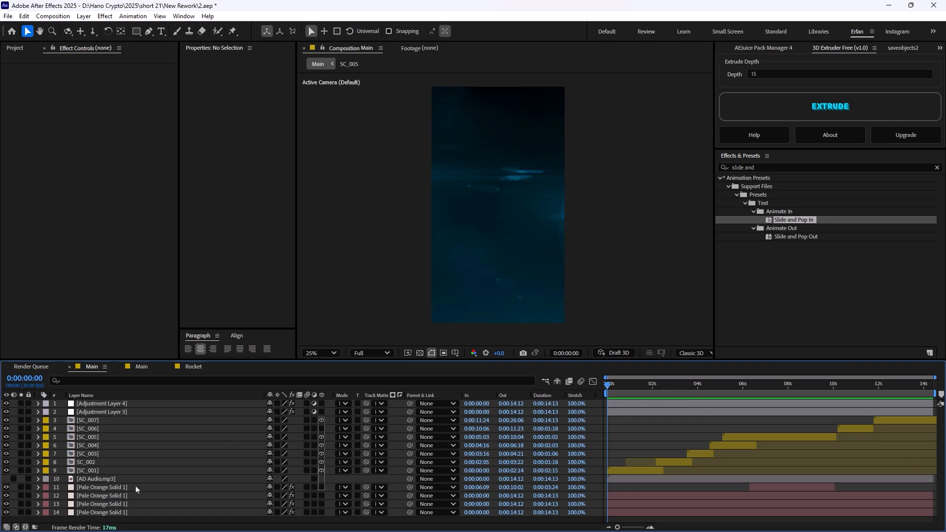
left_click(103, 512)
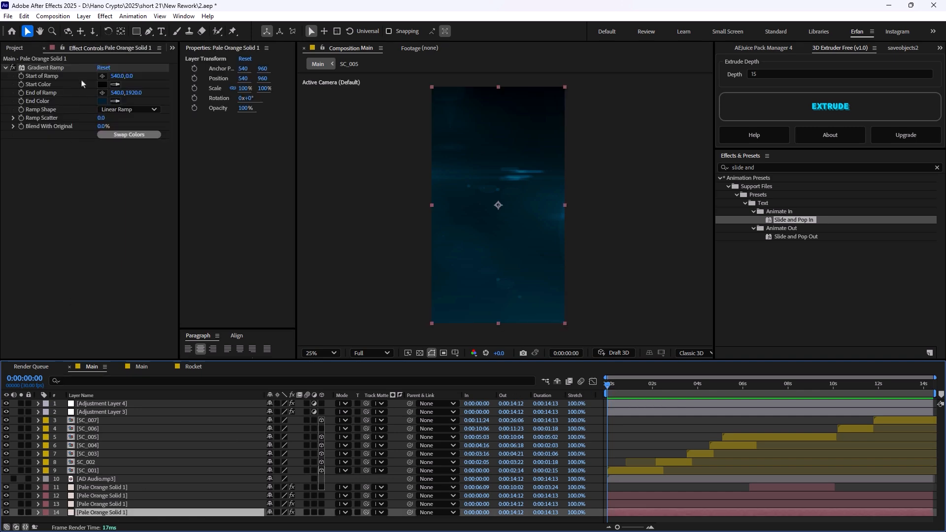